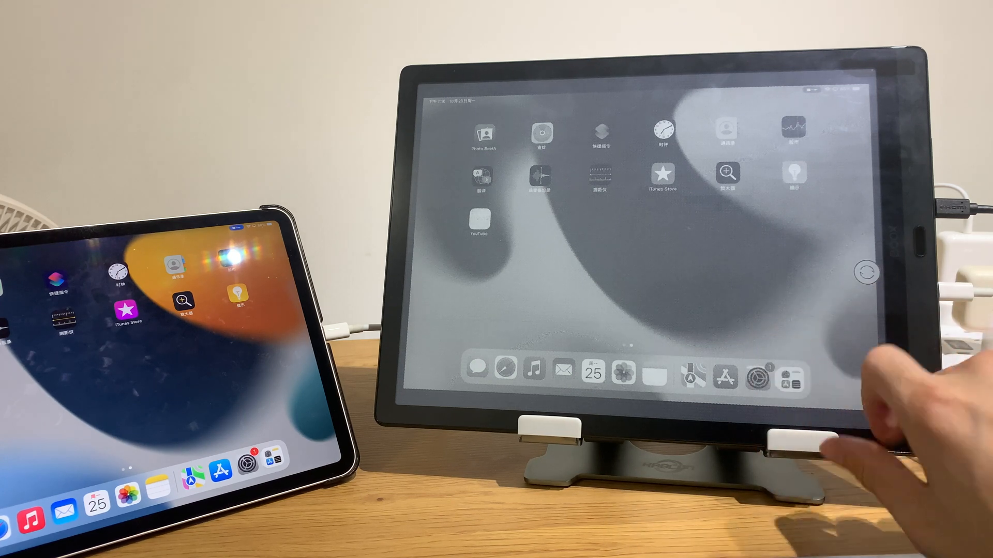
# Raise the 对比度 contrast of the mirrored iPad screen via the refresh panel slider.
pyautogui.click(863, 271)
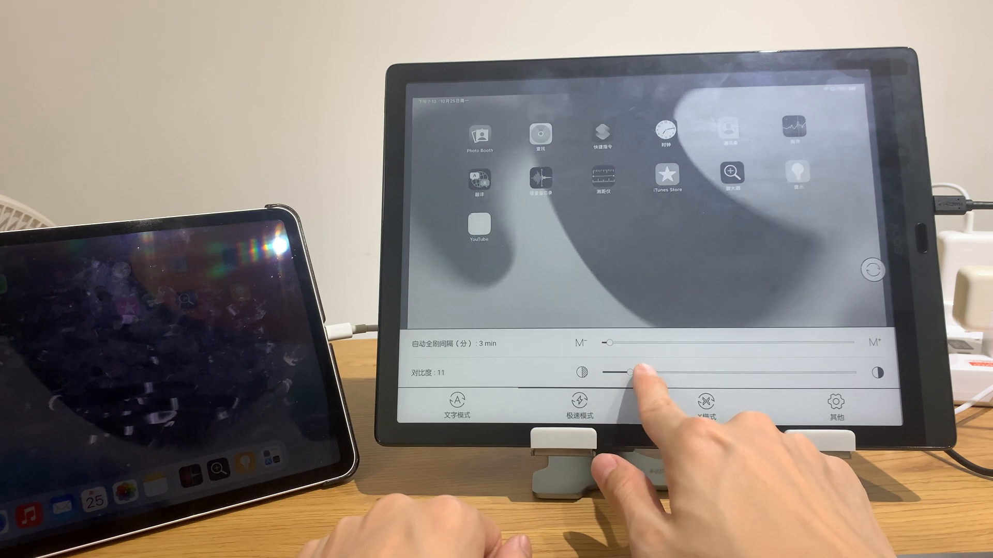
pyautogui.moveTo(618, 373); pyautogui.dragTo(639, 373)
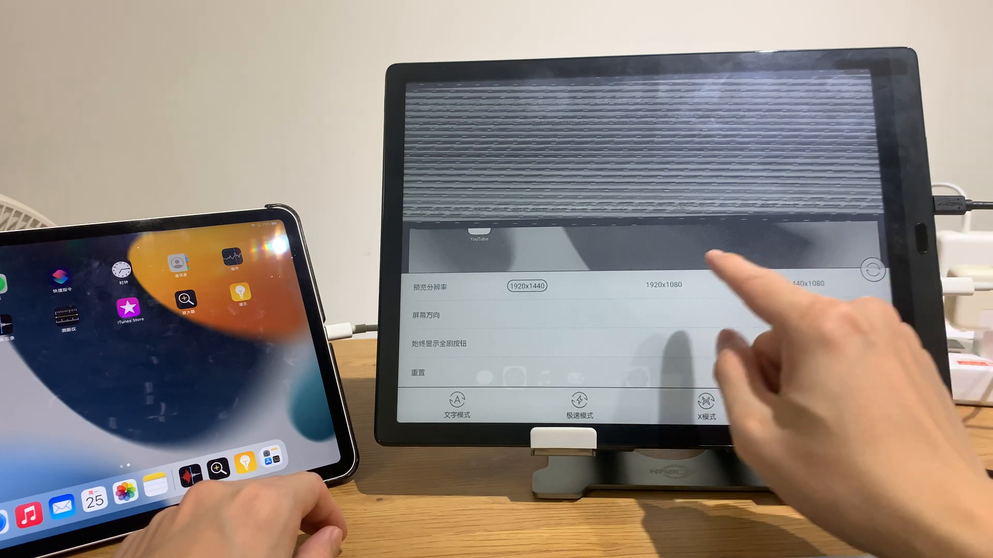
# Switch the mirrored preview resolution from 1920x1440 to 1440x1080 in Other settings.
pyautogui.click(707, 408)
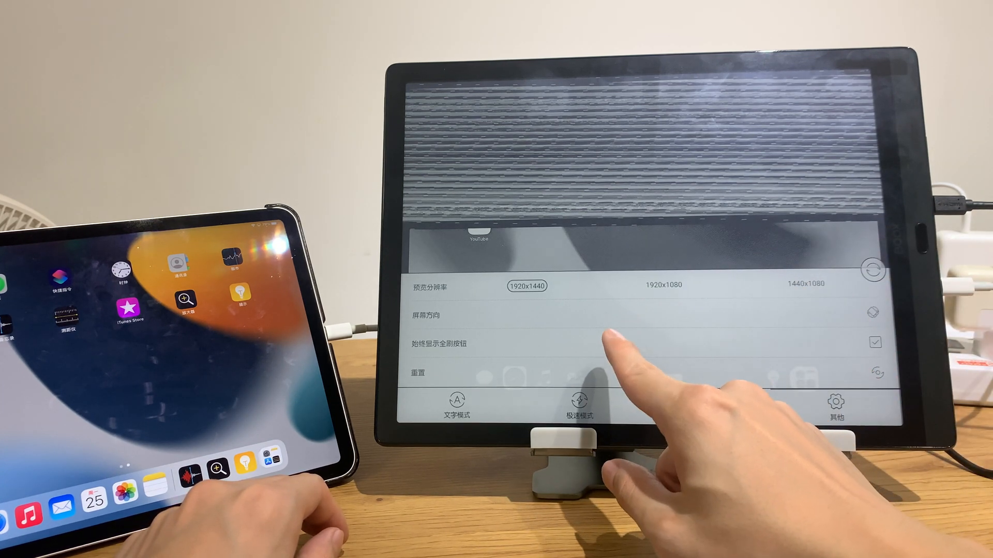
pyautogui.click(836, 409)
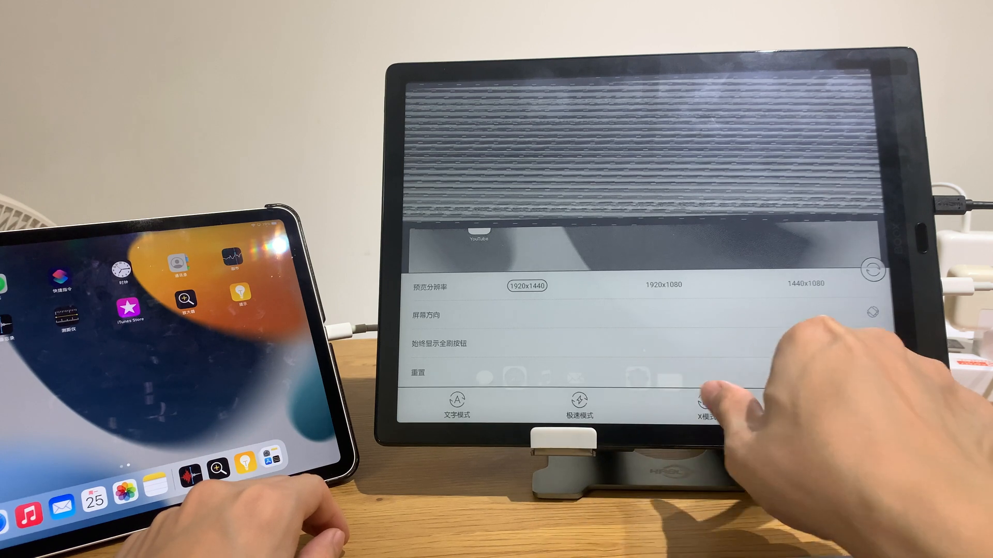
pyautogui.click(836, 405)
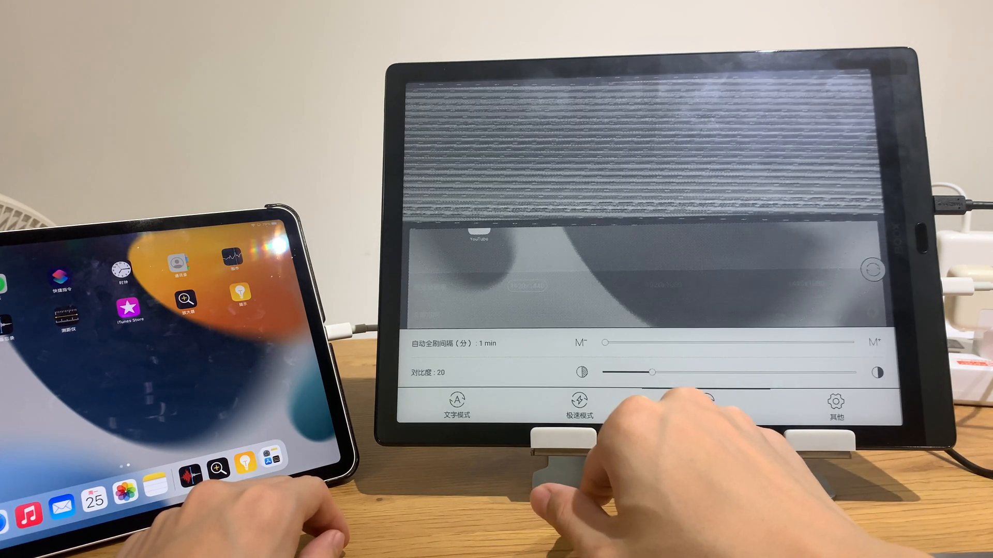
pyautogui.click(835, 405)
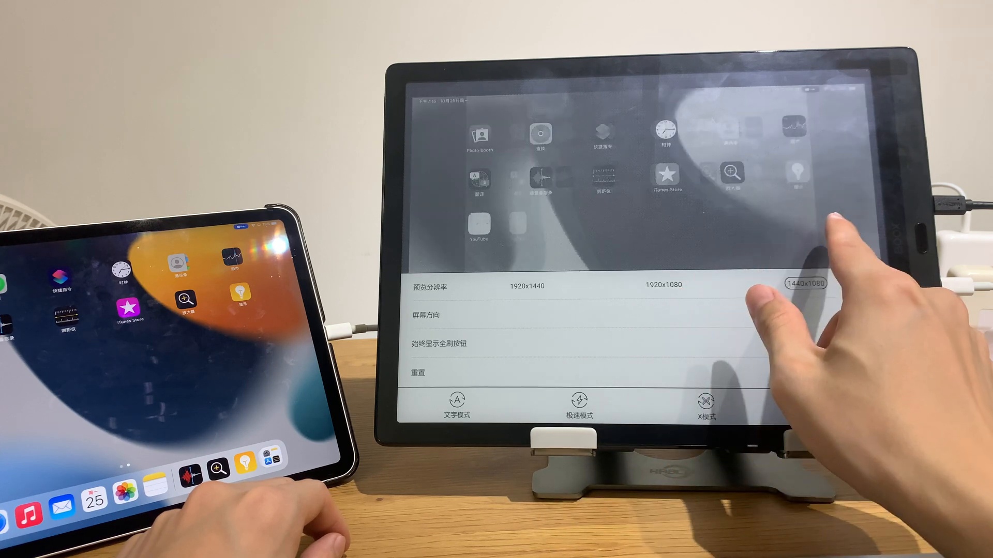
pyautogui.click(804, 283)
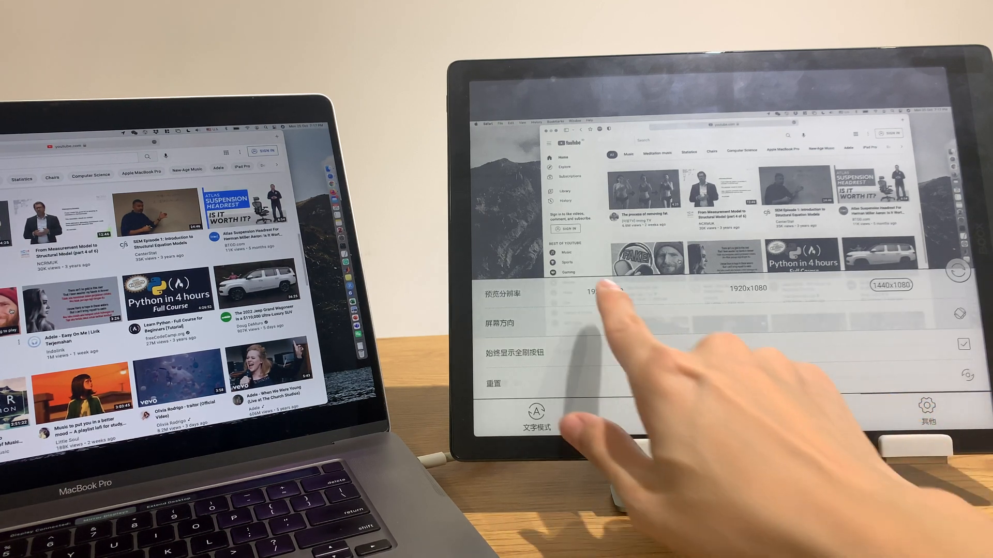
# Set the Mac YouTube mirroring resolution back to 1920x1440.
pyautogui.click(605, 292)
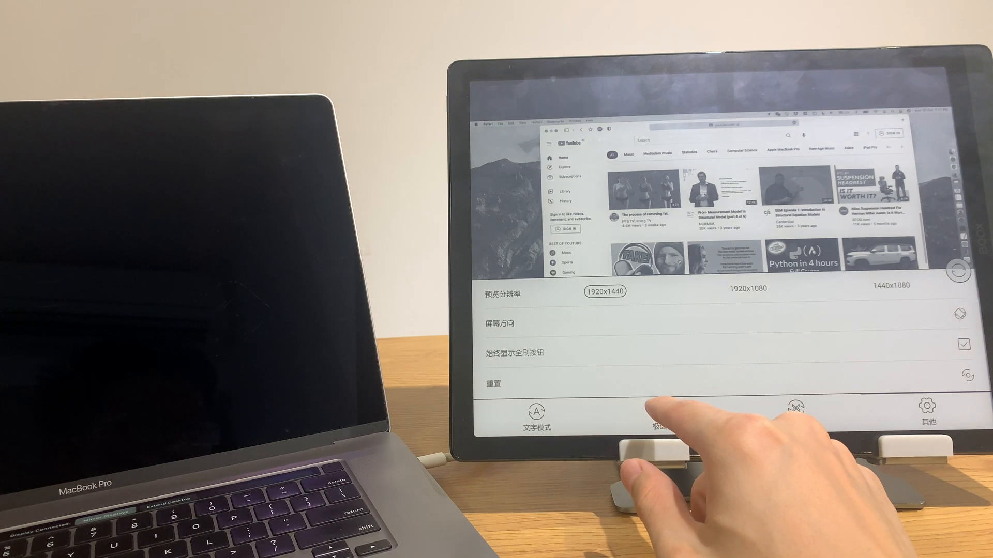